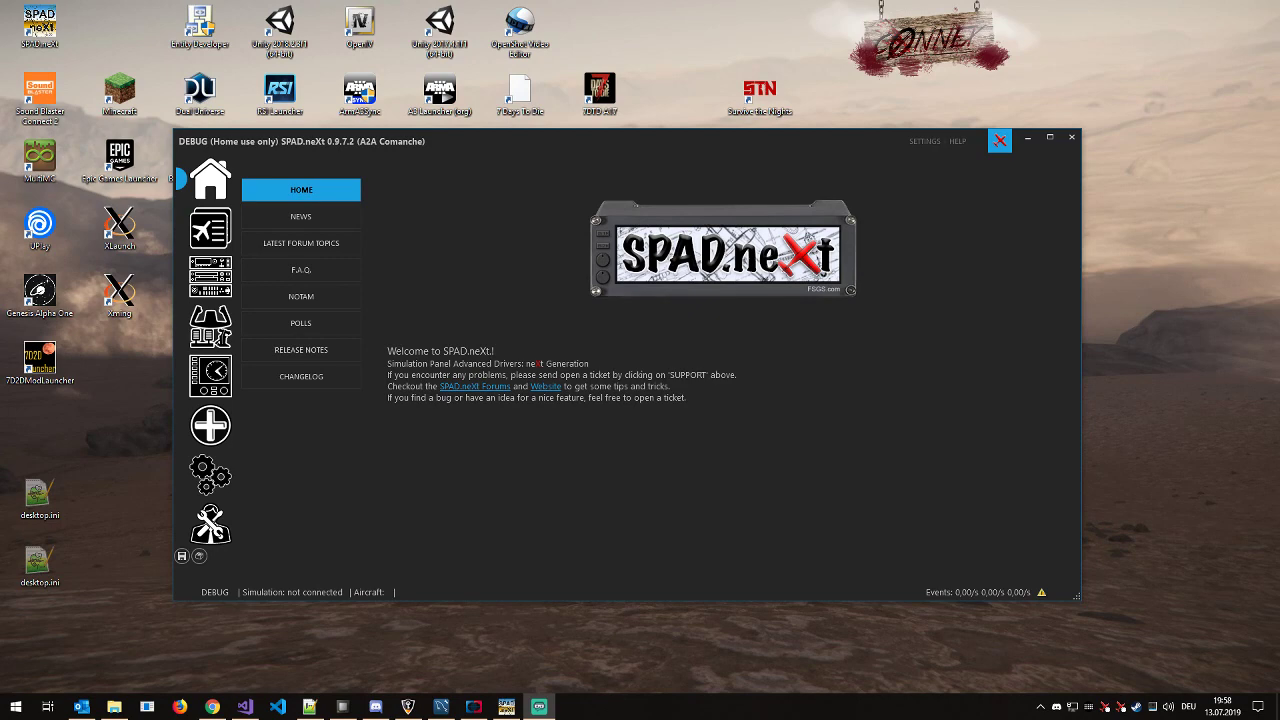
mouse_move(384, 524)
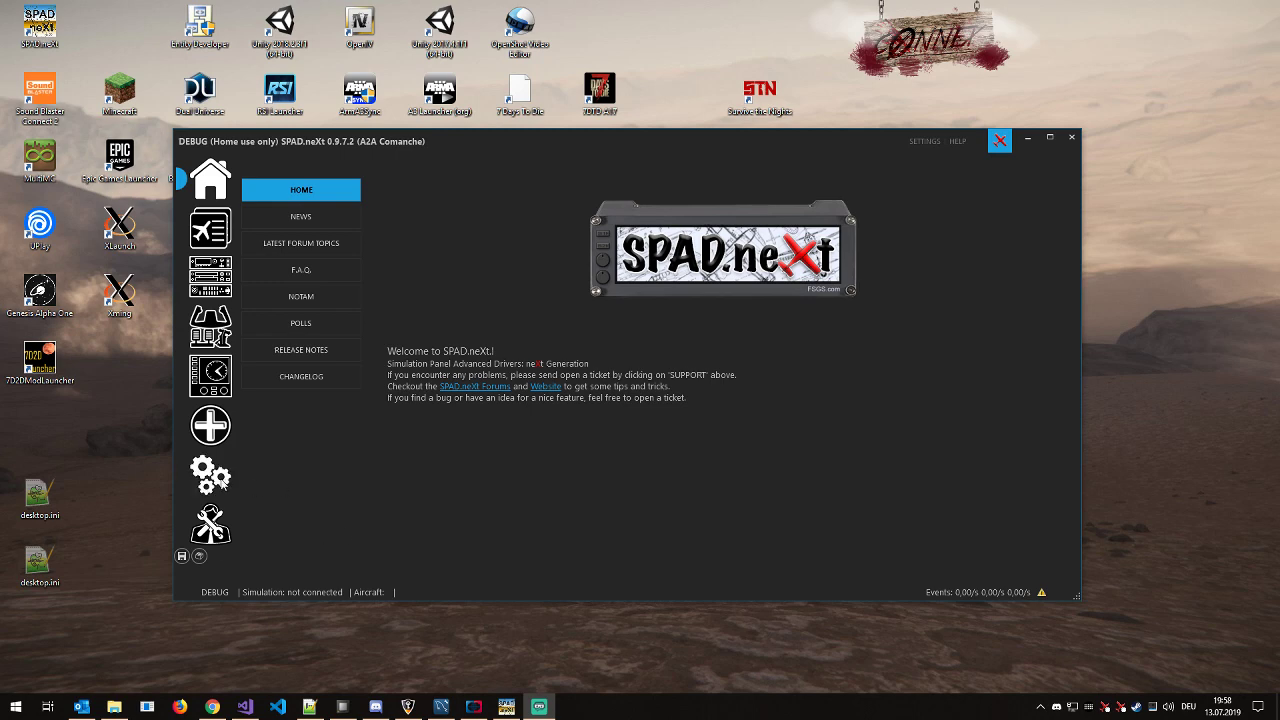
- Show the serial devices settings to check the COM3 device entry
click(210, 474)
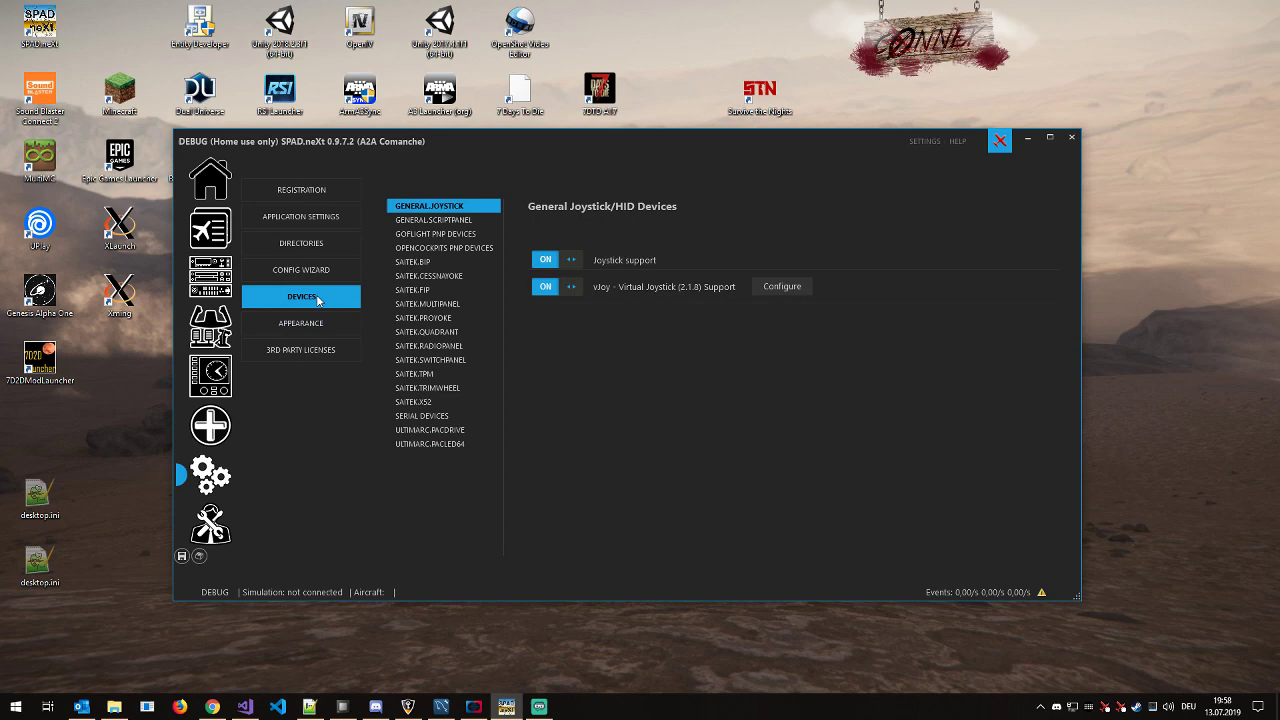
click(420, 416)
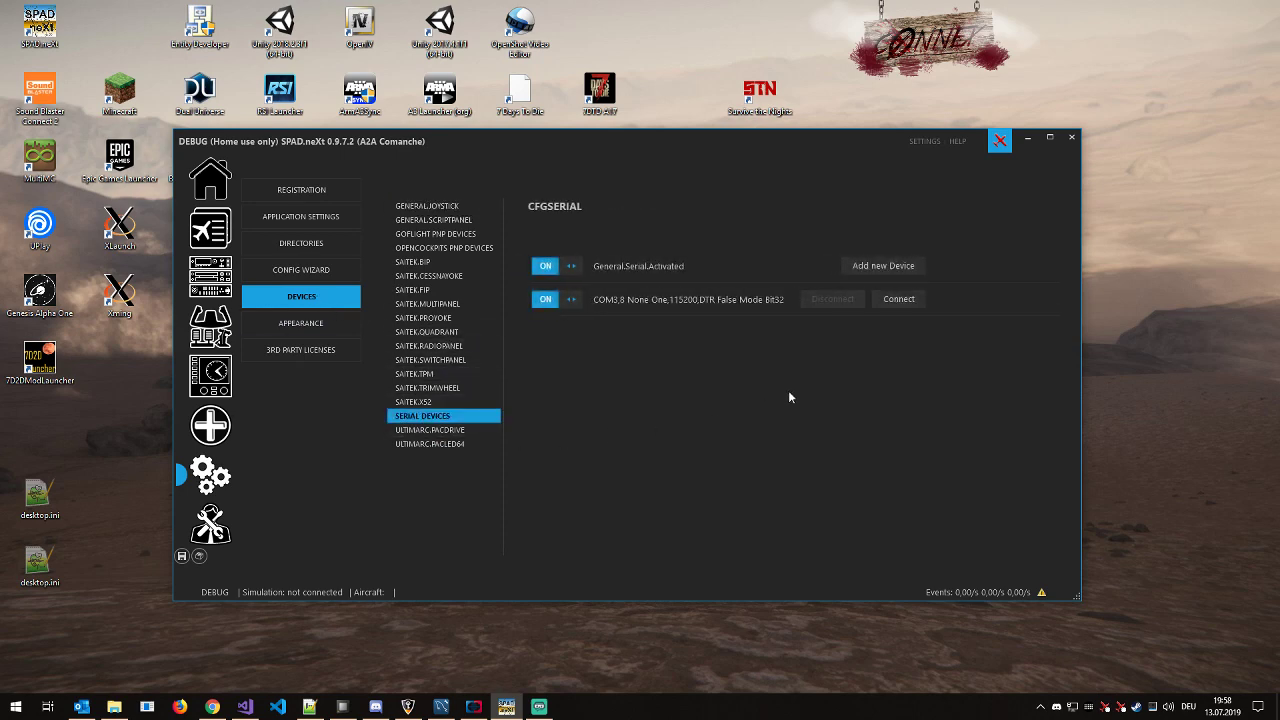
mouse_move(688, 300)
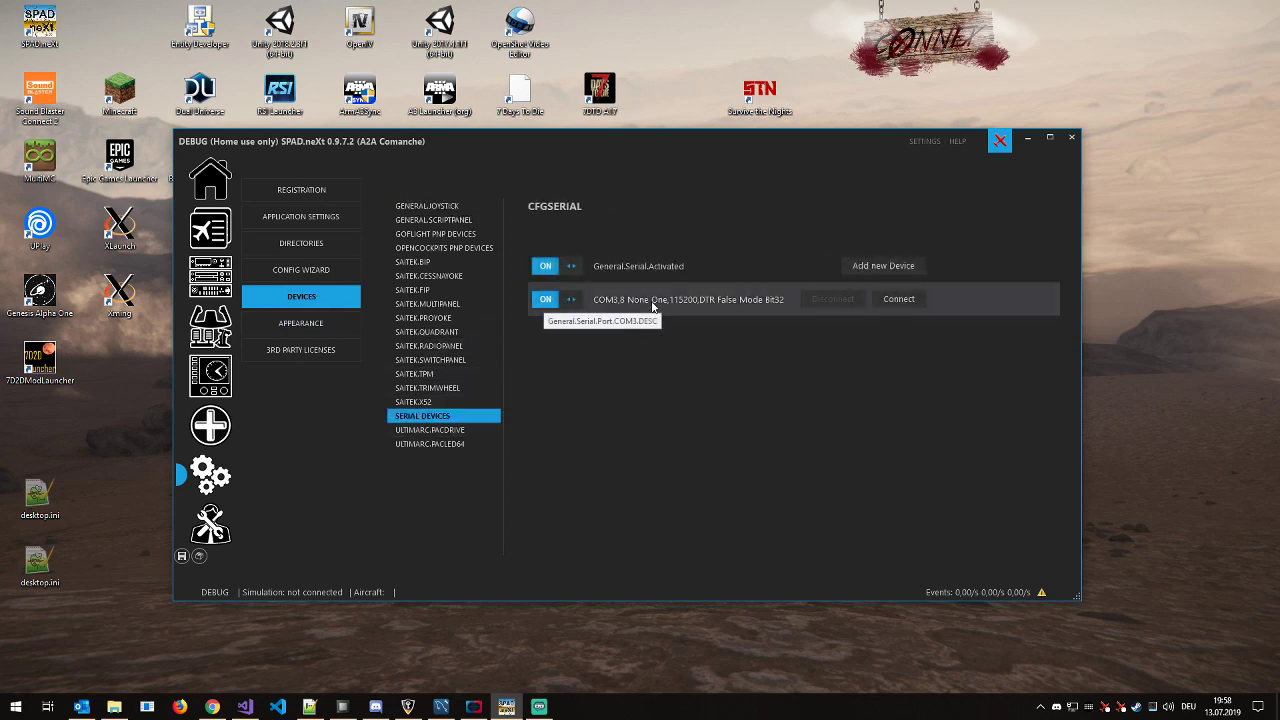
mouse_move(308, 486)
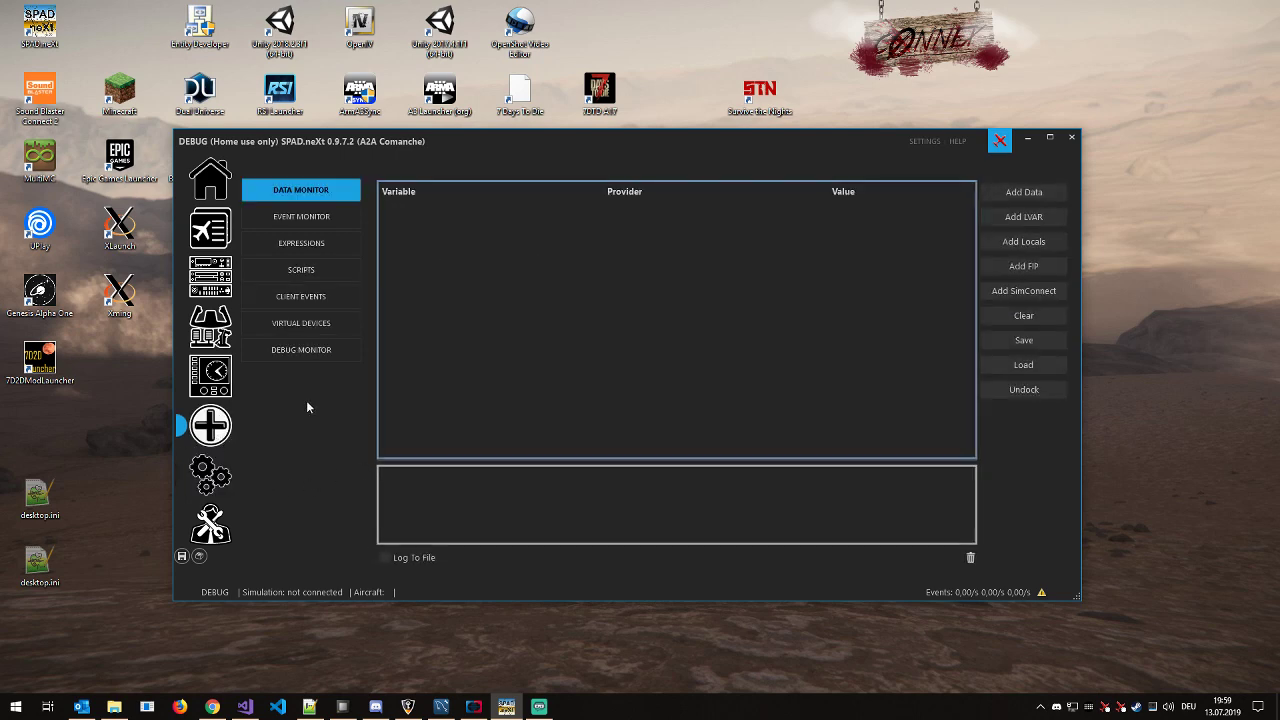
- Choose a log level for Serial.Device.COM3 in the debug monitor's logging configuration
click(300, 348)
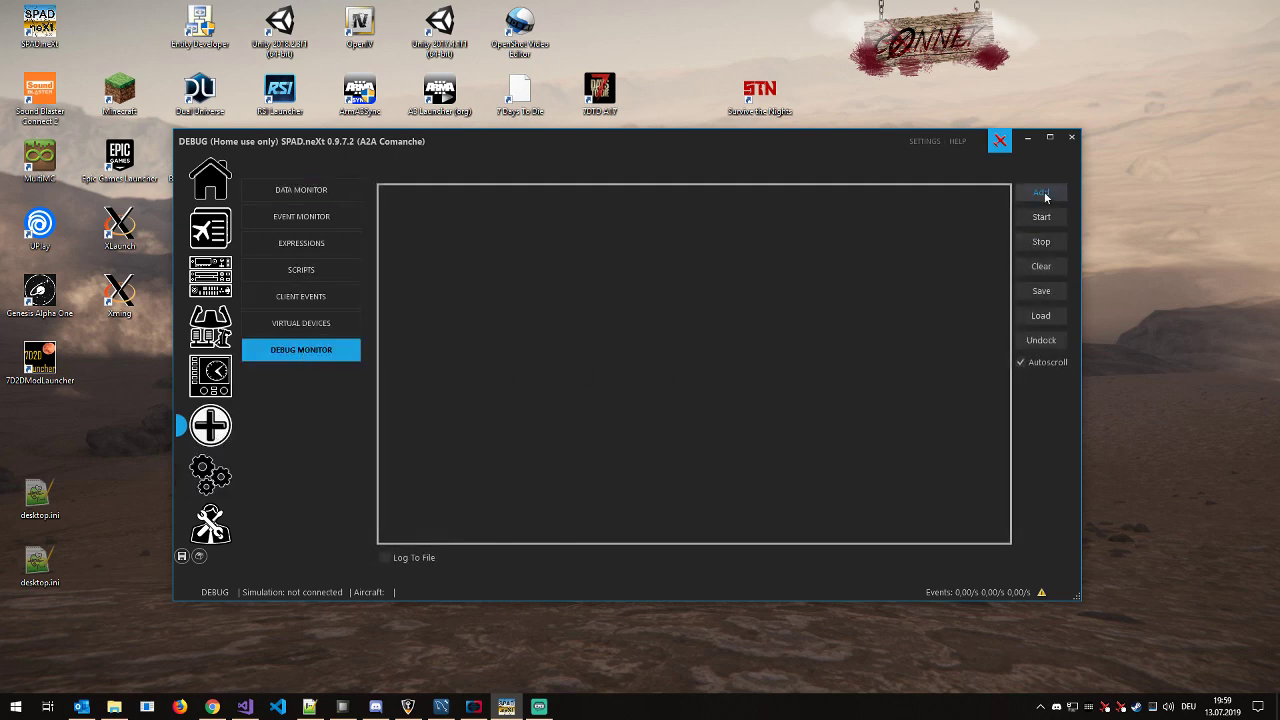
click(1040, 192)
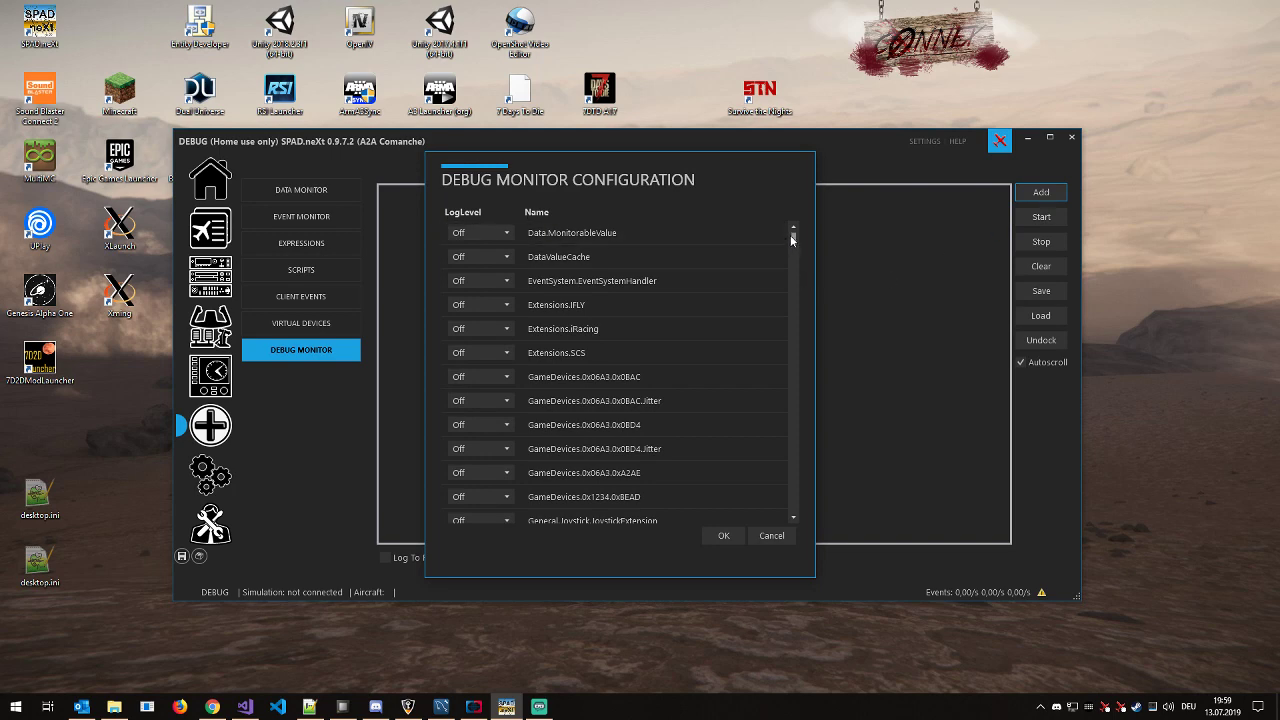
scroll(down, 3)
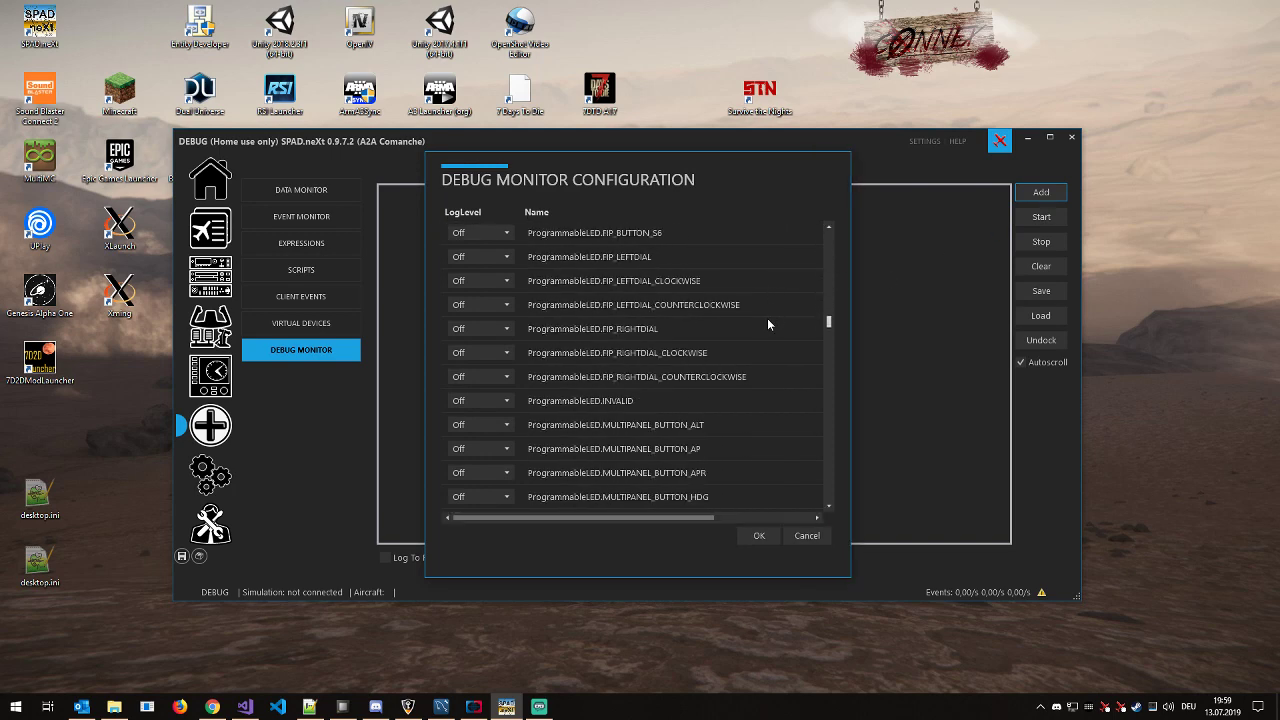
scroll(down, 3)
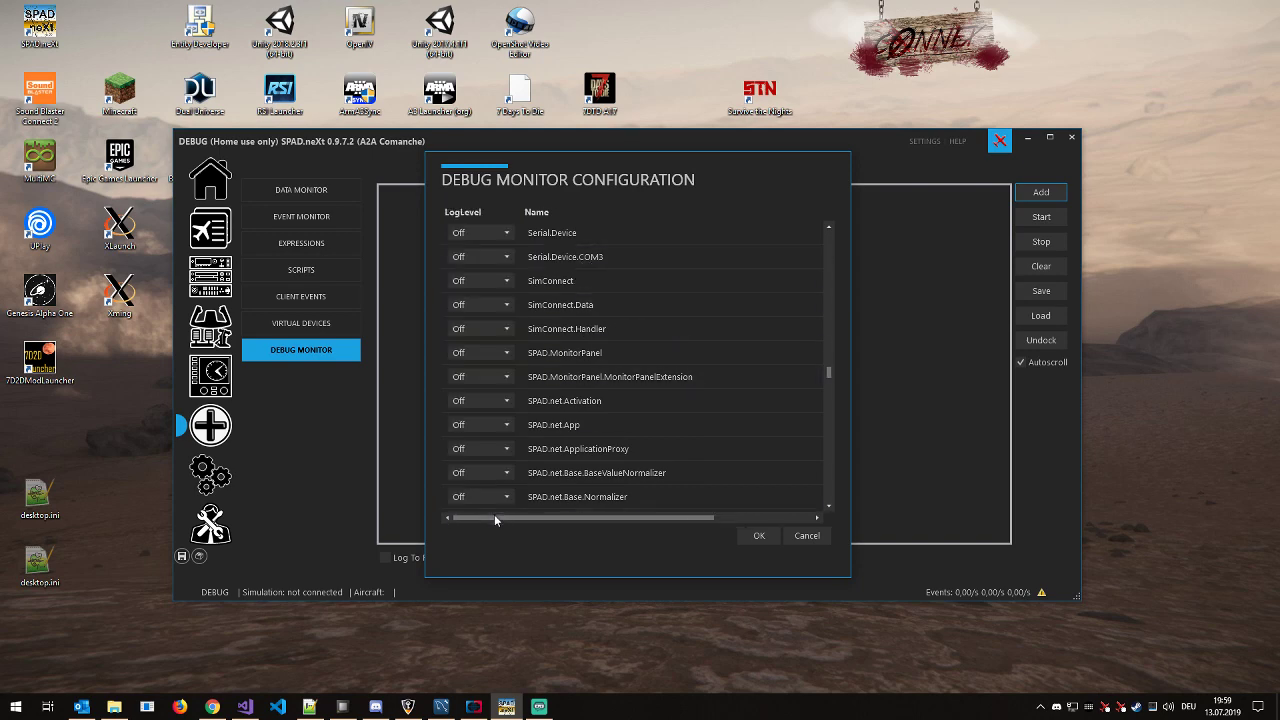
click(504, 256)
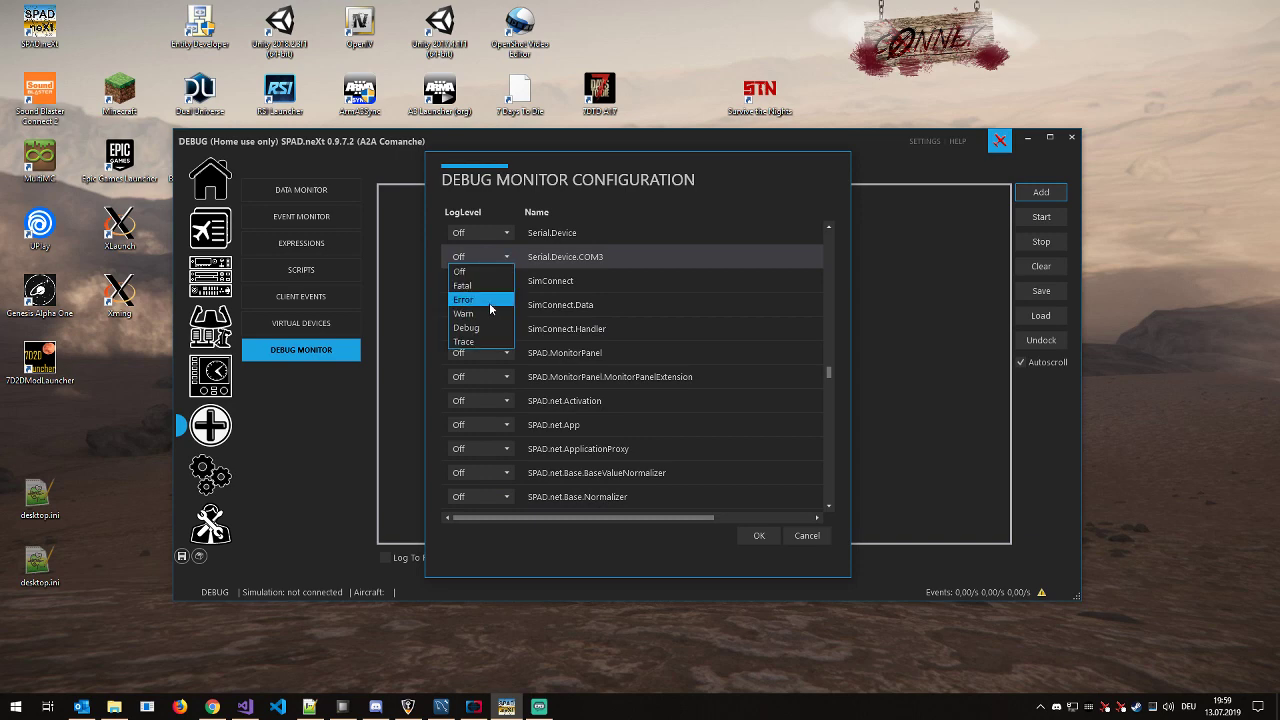
click(464, 340)
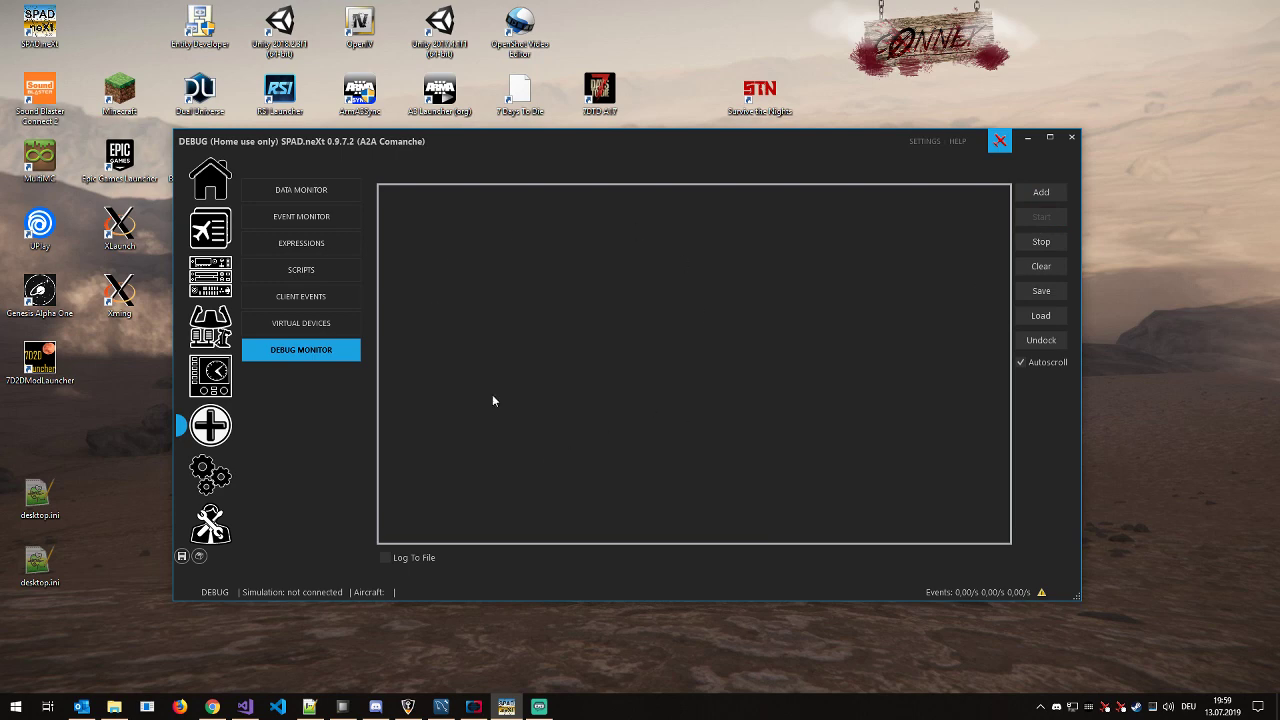
mouse_move(536, 414)
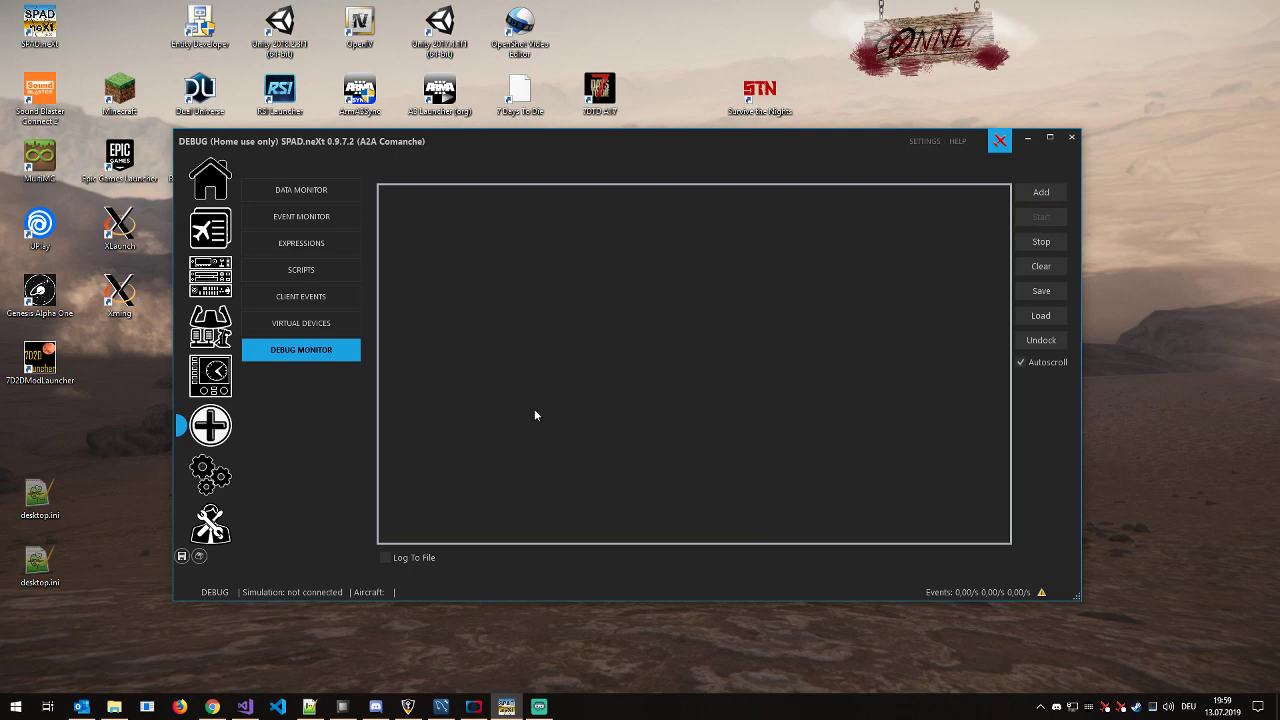
mouse_move(210, 474)
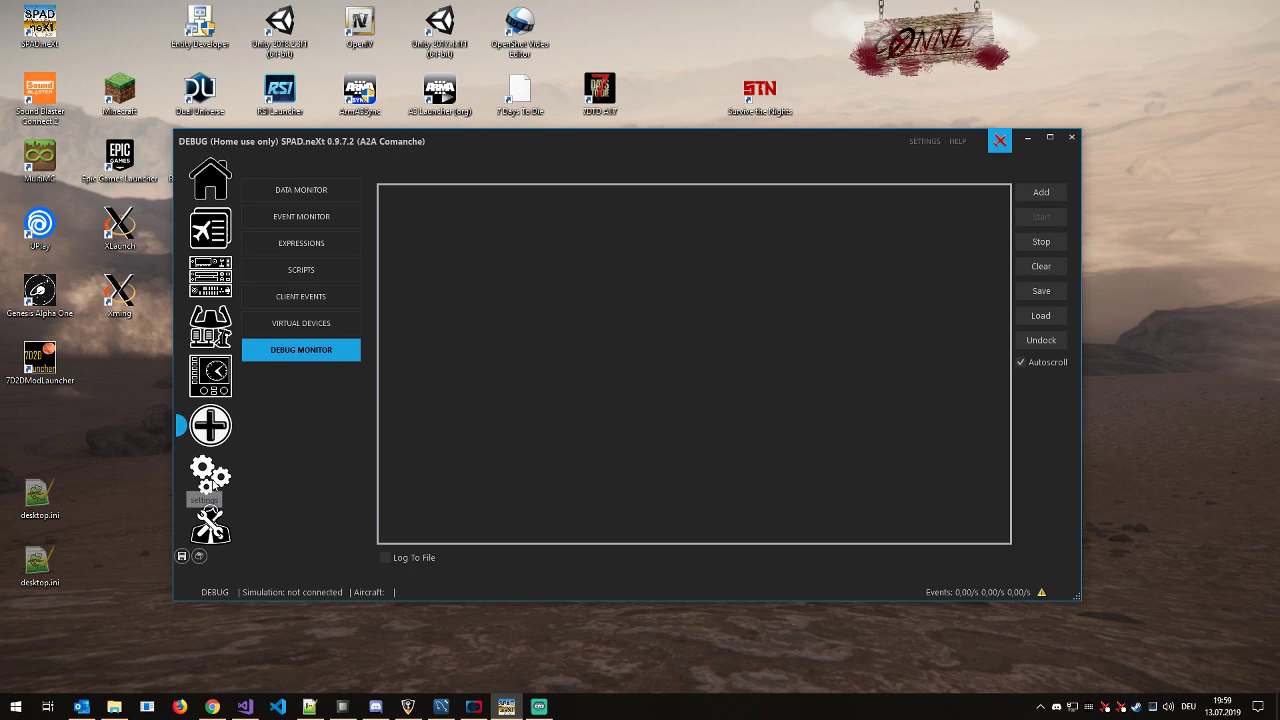
- Return to the serial devices settings showing the COM3 entry
click(210, 476)
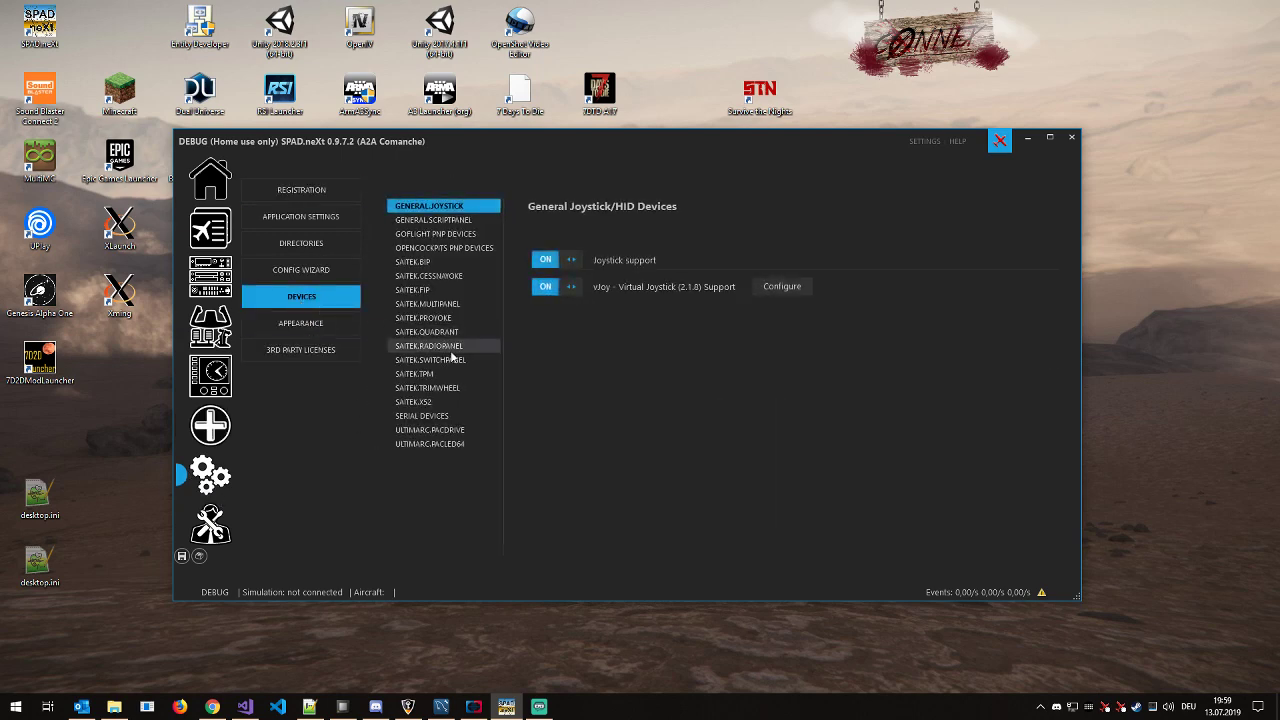
click(420, 414)
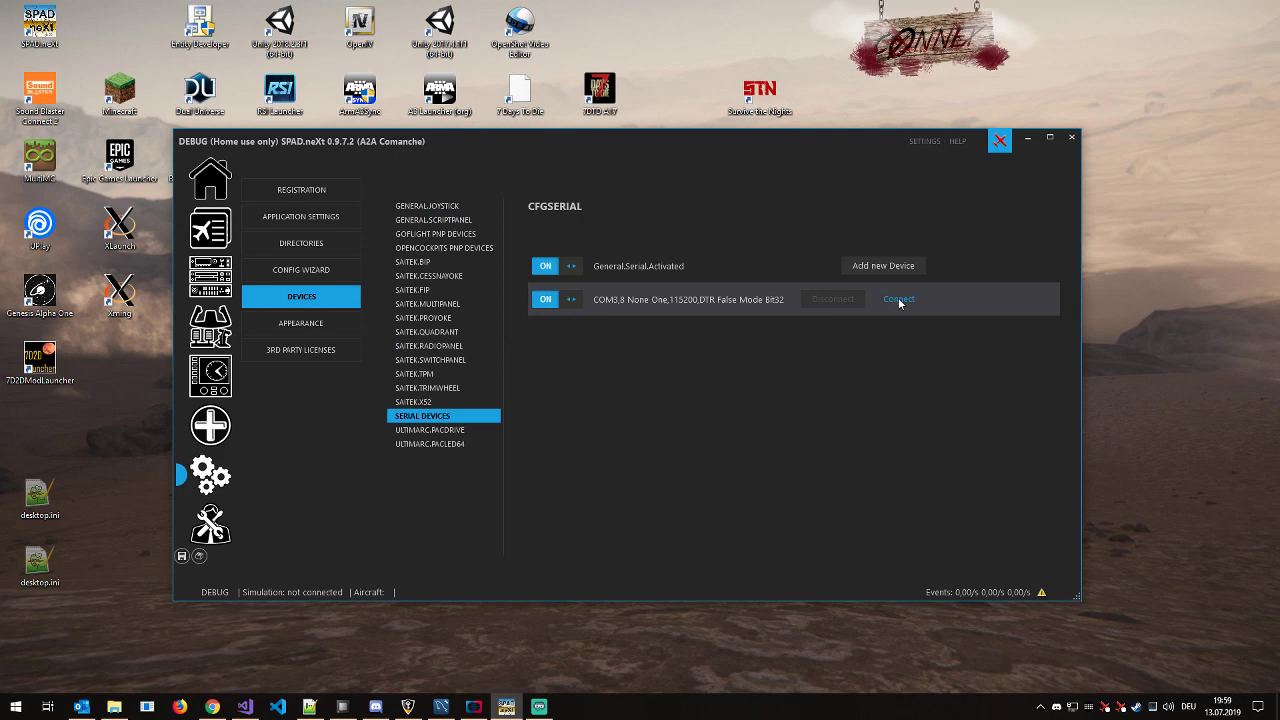
mouse_move(834, 312)
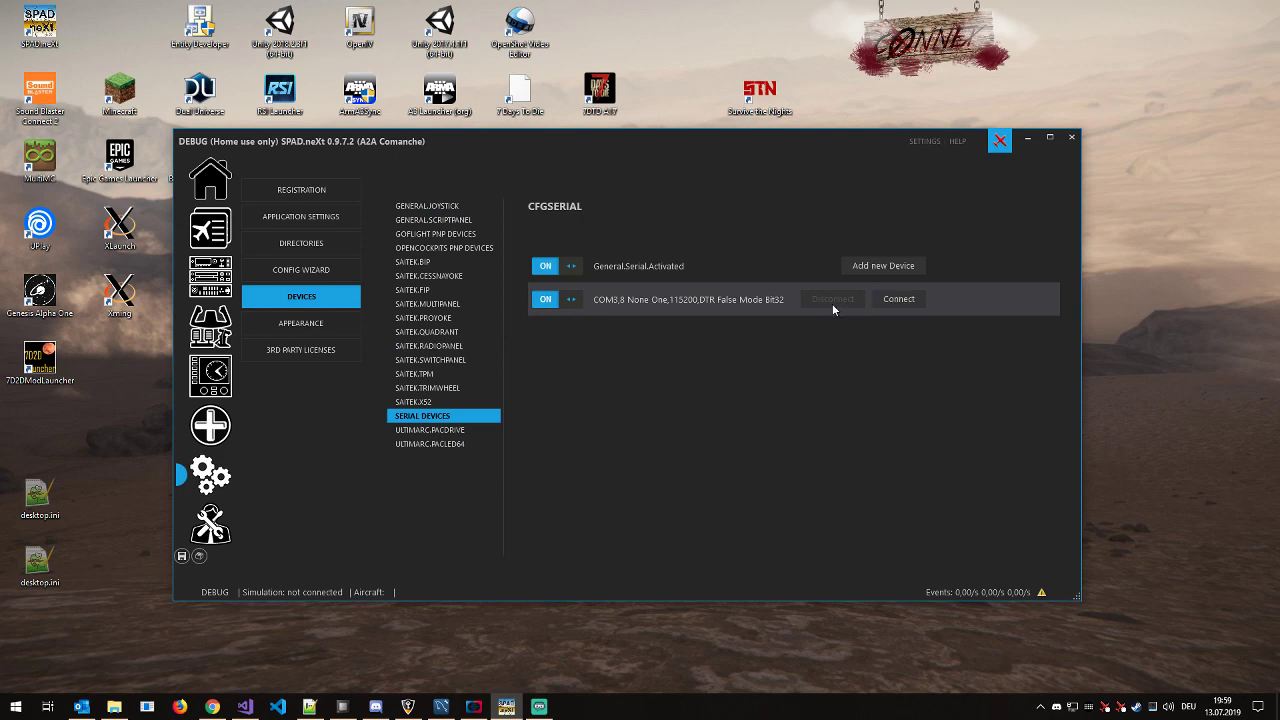
mouse_move(772, 310)
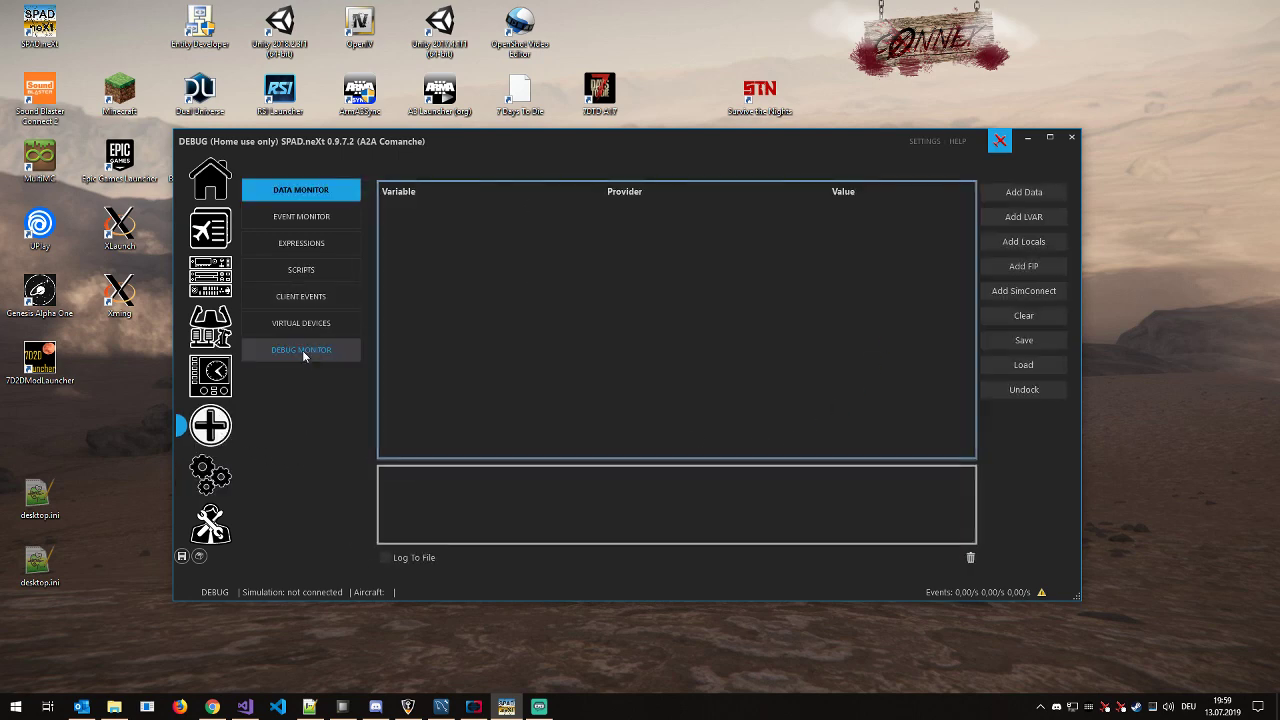
- Read the debug log where COM3 starts and reports 'Cannot open Port!'
click(300, 348)
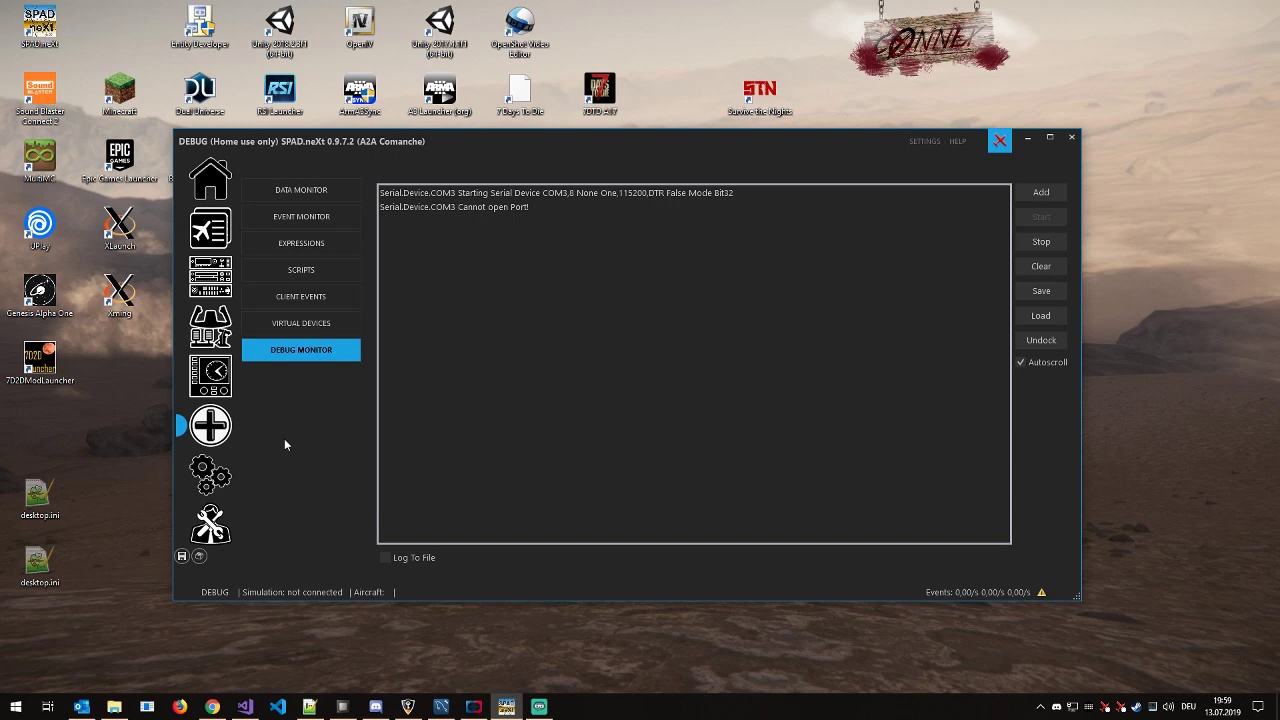
mouse_move(280, 466)
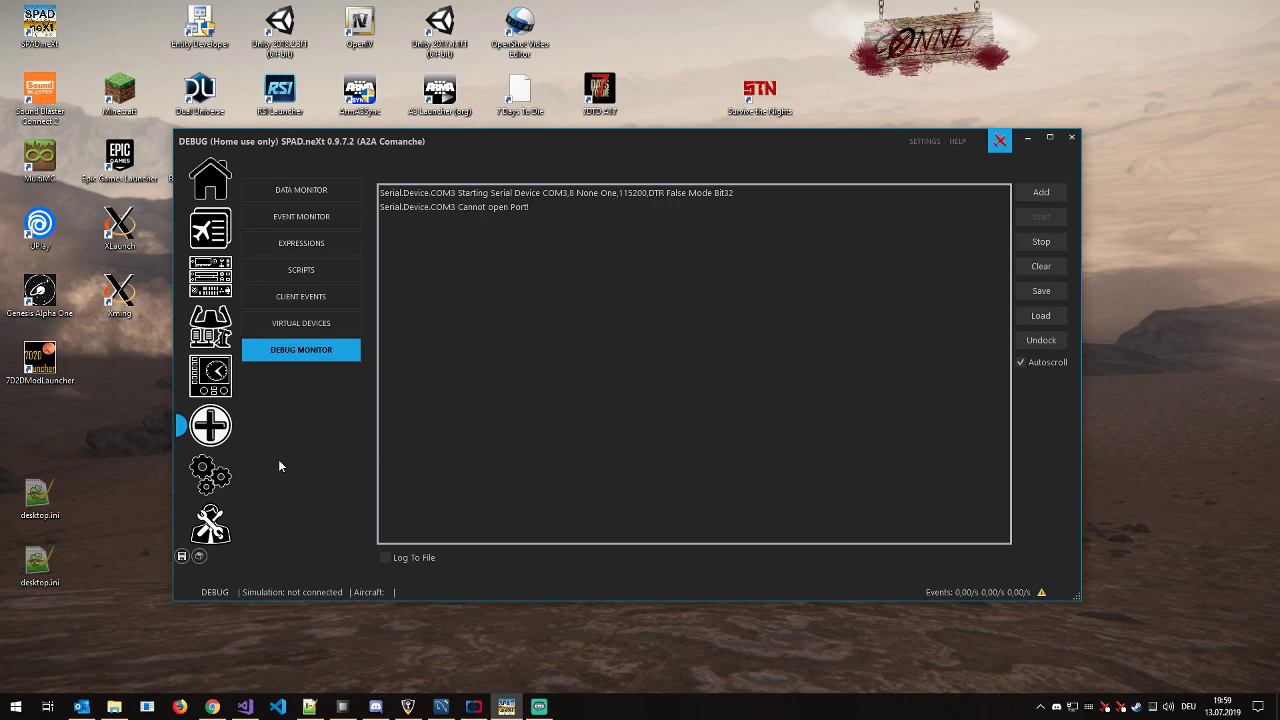
mouse_move(292, 464)
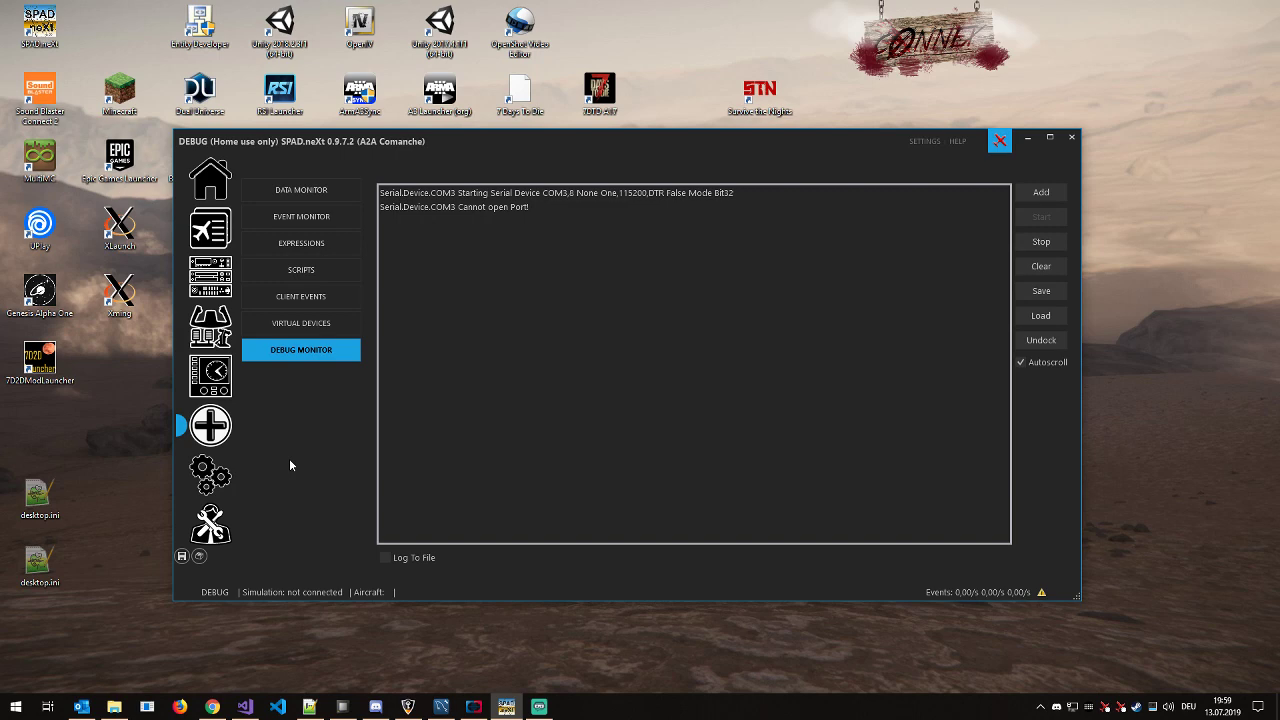
- Go back to the device settings listing the COM3 serial device
click(210, 472)
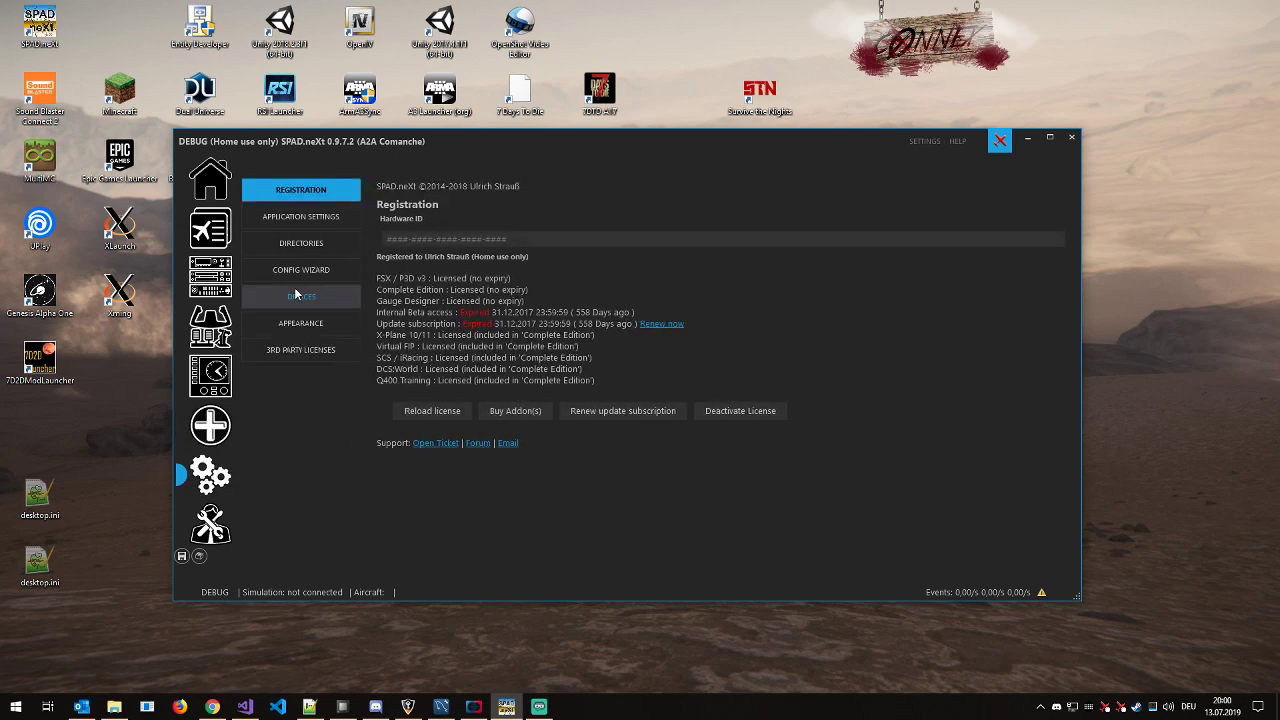
click(300, 296)
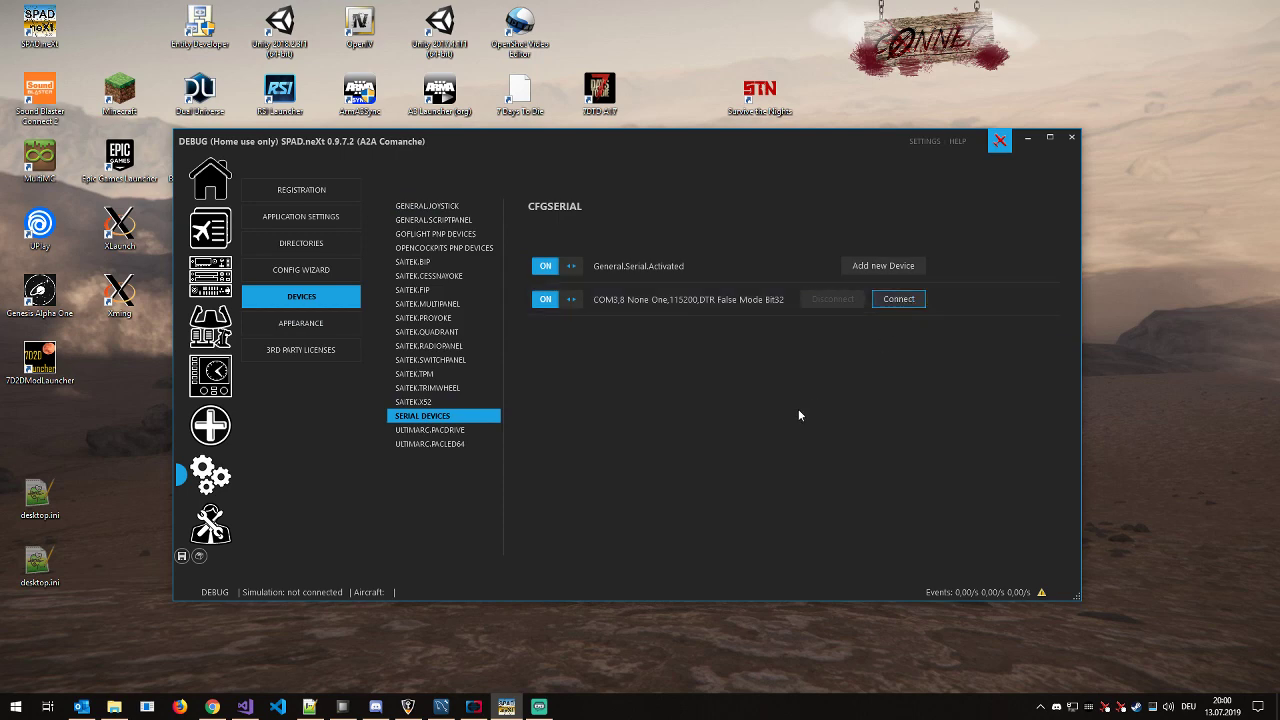
mouse_move(244, 452)
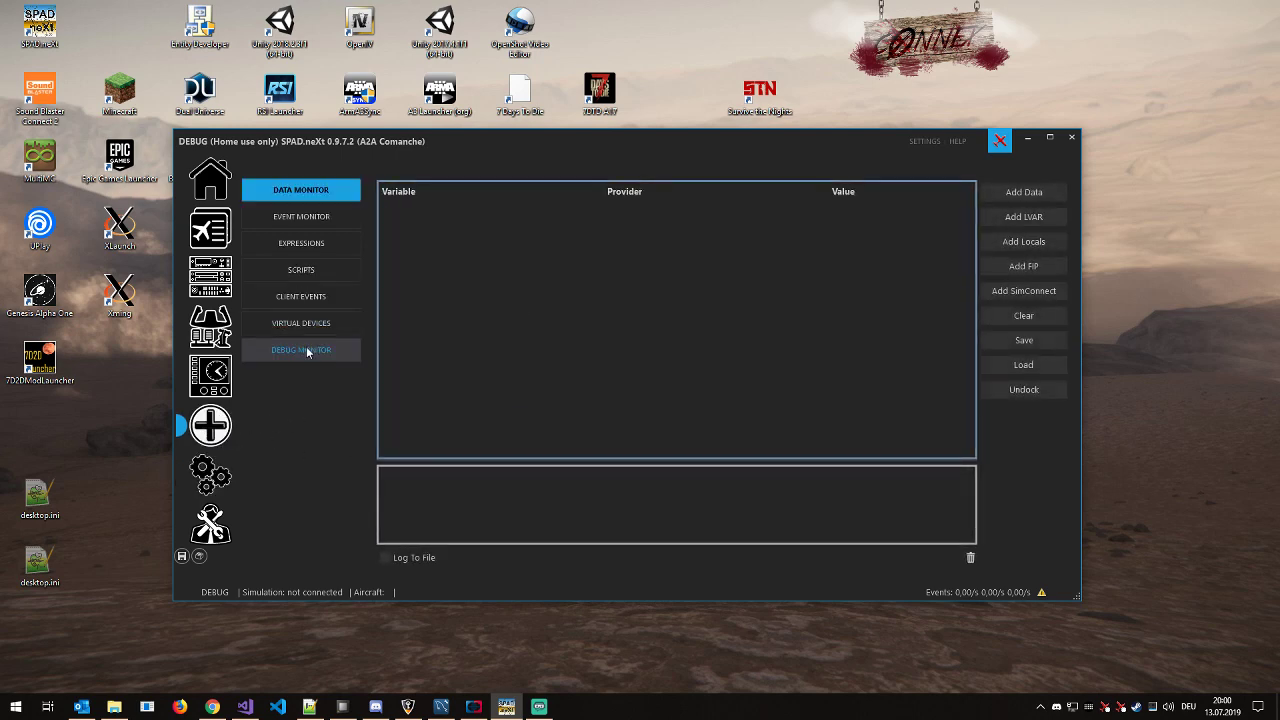
- Read the debug log where COM3 opens its port, finishes config and answers a ping
click(300, 348)
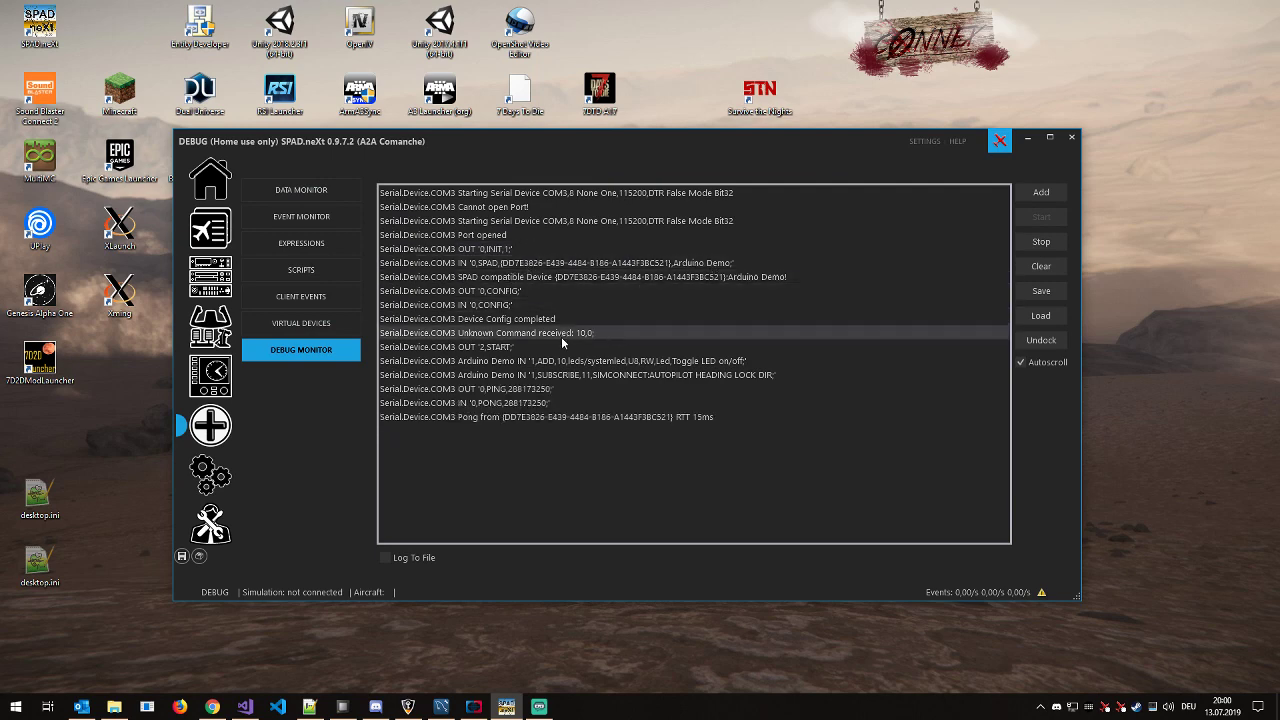
mouse_move(520, 460)
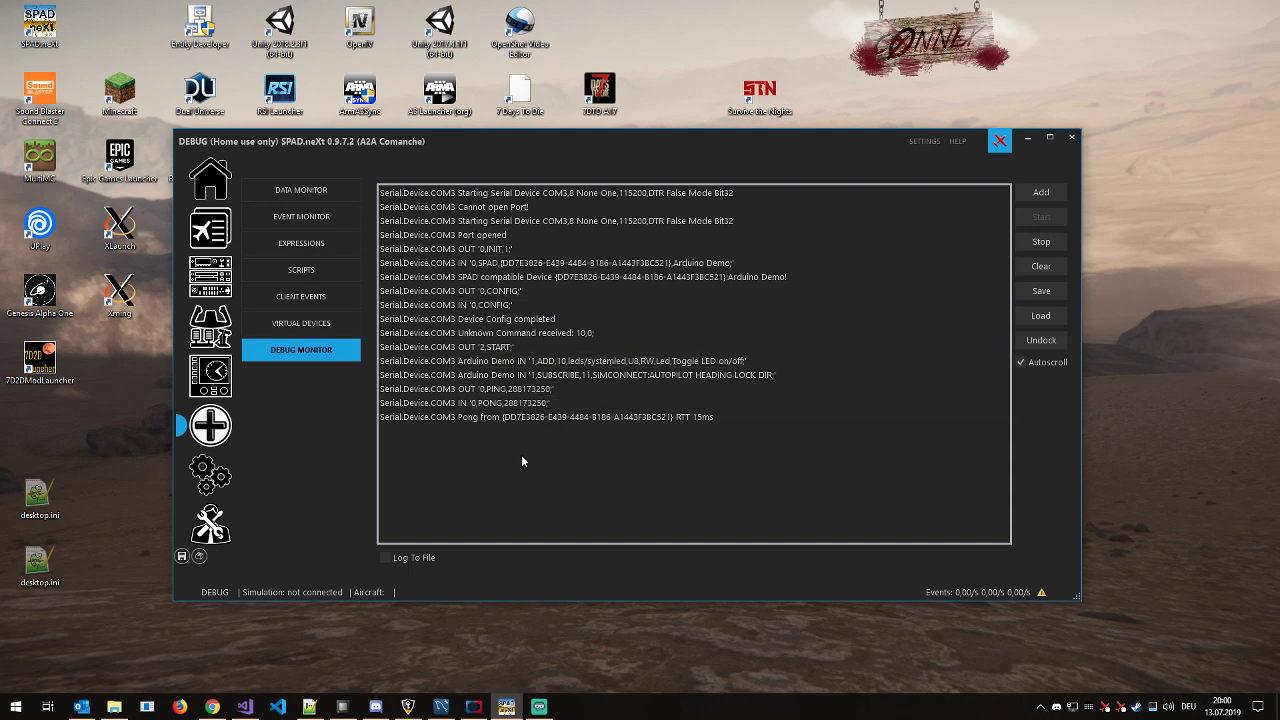